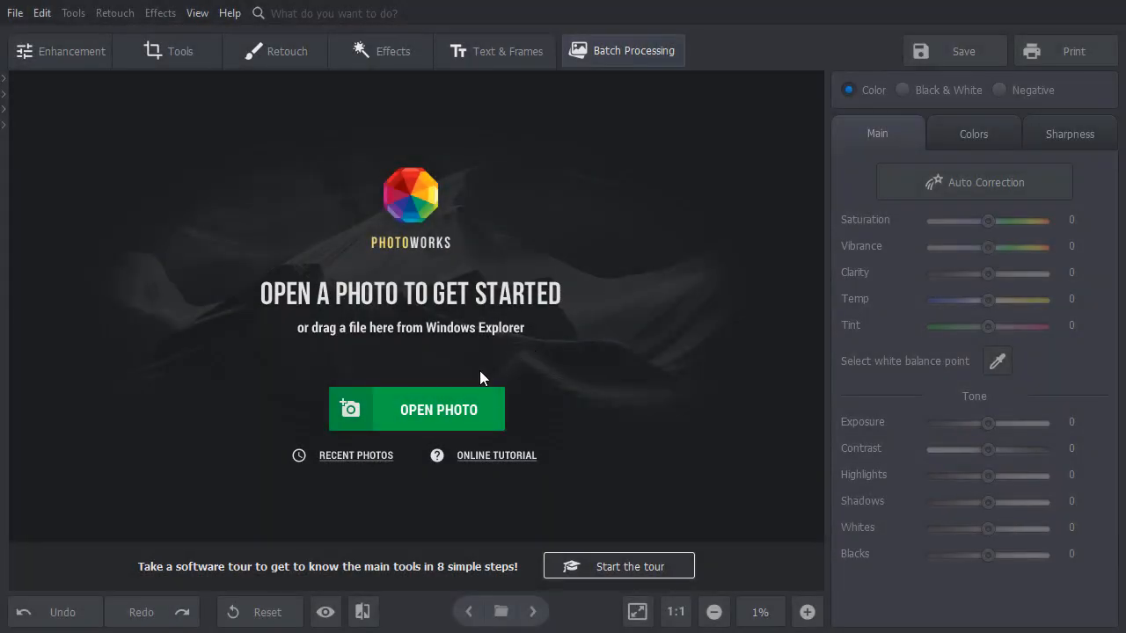
Open image 1 from Pictures and launch Change Background from the Tools tab.
{"action": "left_click", "coordinate": [438, 409]}
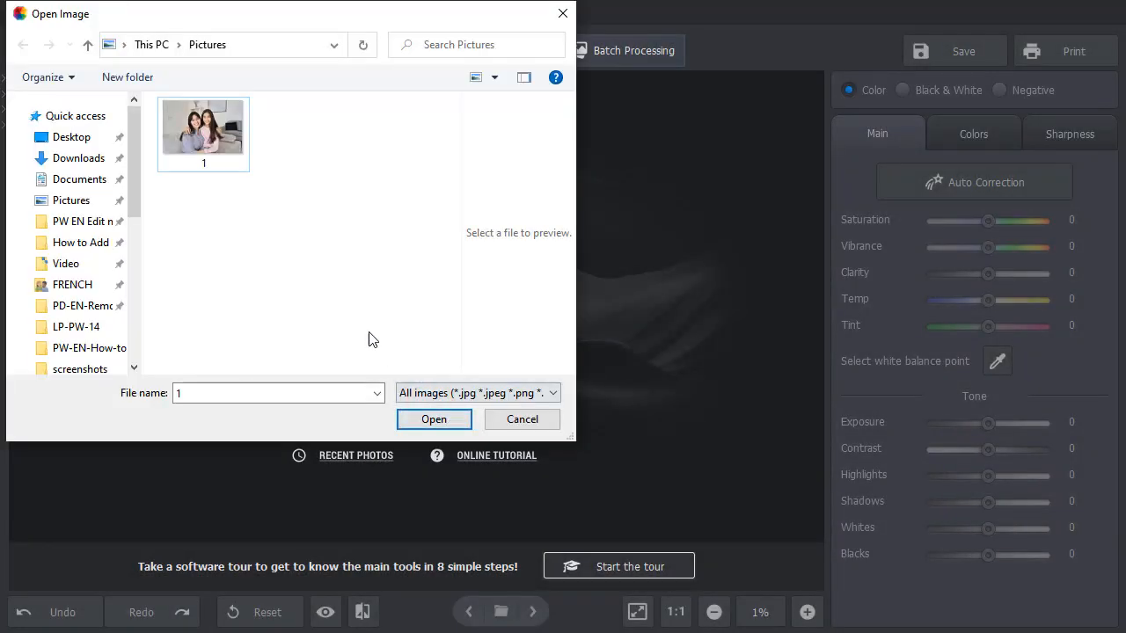
{"action": "left_click", "coordinate": [434, 419]}
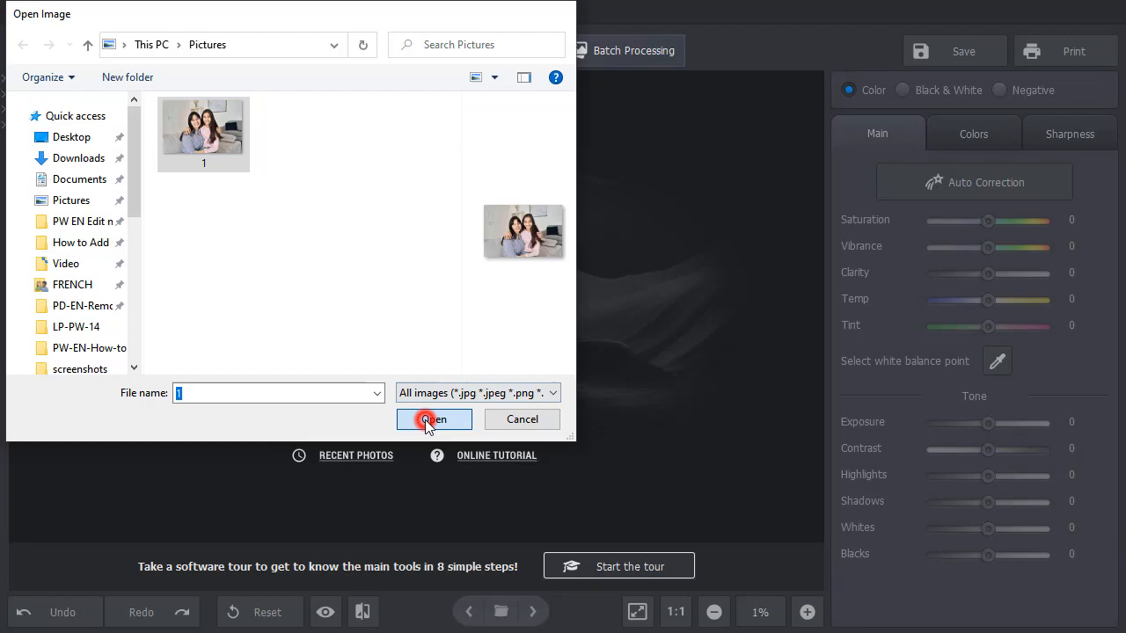
{"action": "left_click", "coordinate": [432, 419]}
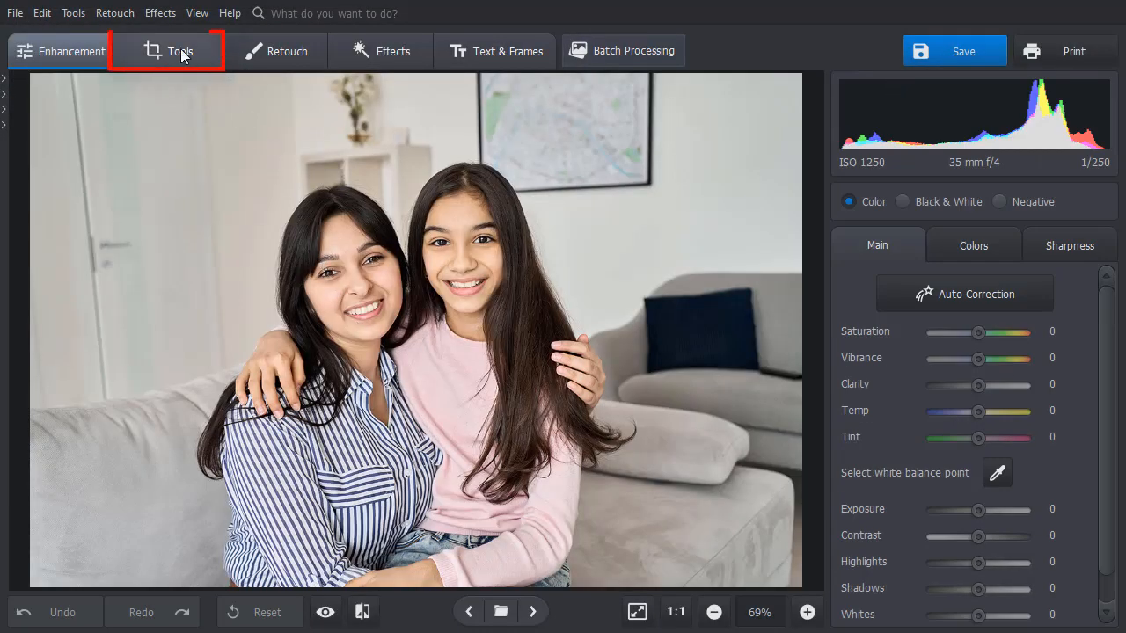
{"action": "left_click", "coordinate": [167, 51]}
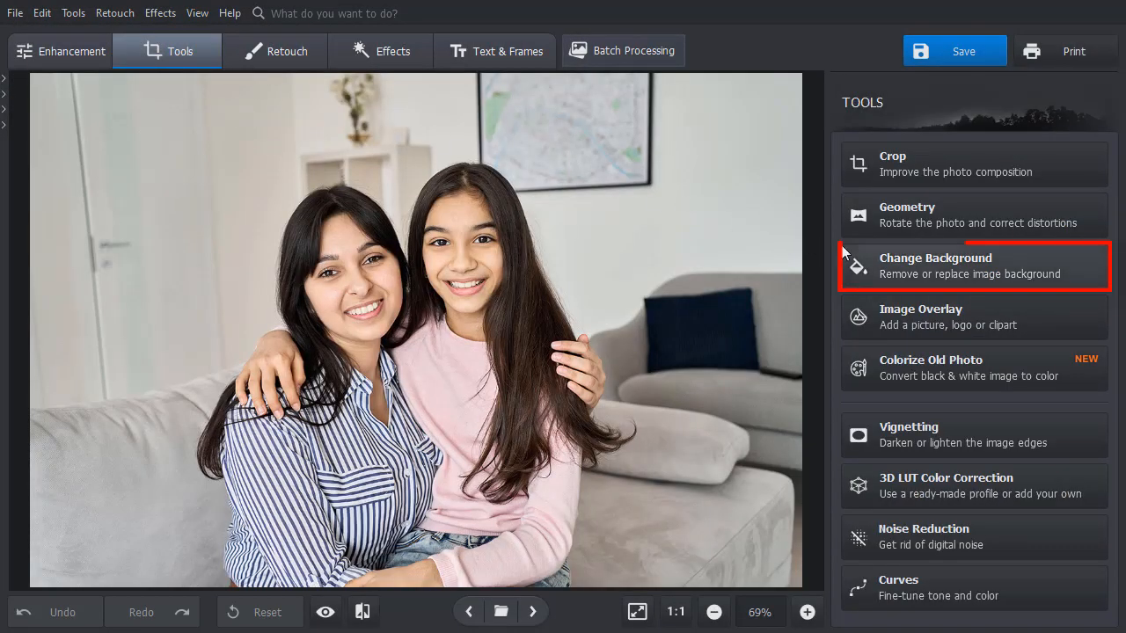
{"action": "left_click", "coordinate": [935, 266]}
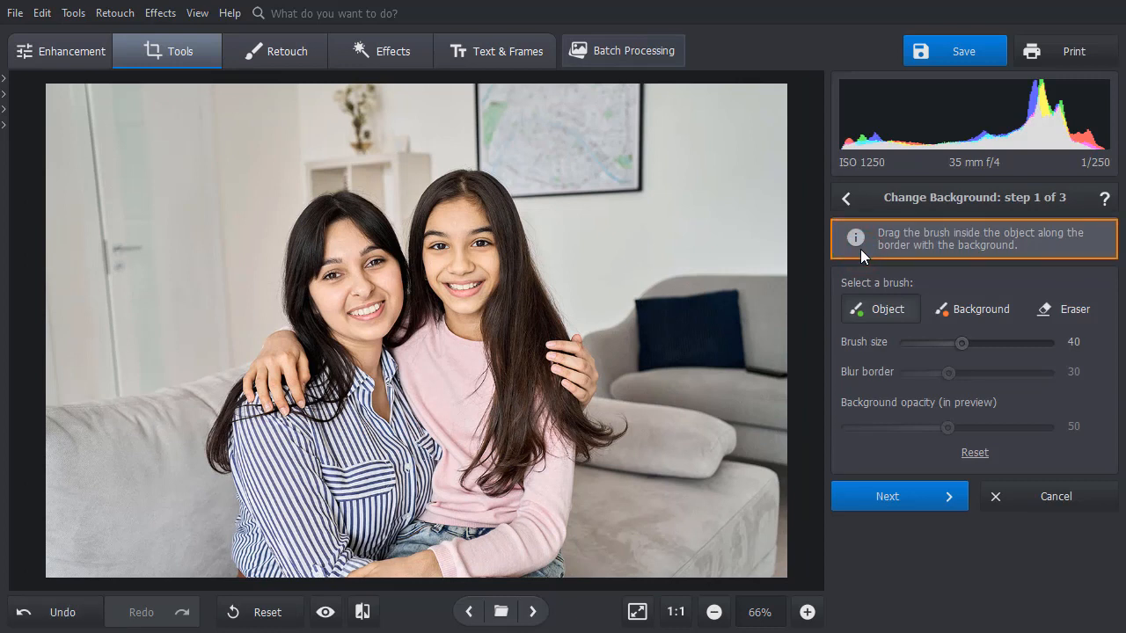
At brush size 24, paint the girls with the Object brush and the room with the Background brush.
{"action": "left_click_drag", "start_coordinate": [961, 343], "coordinate": [939, 343]}
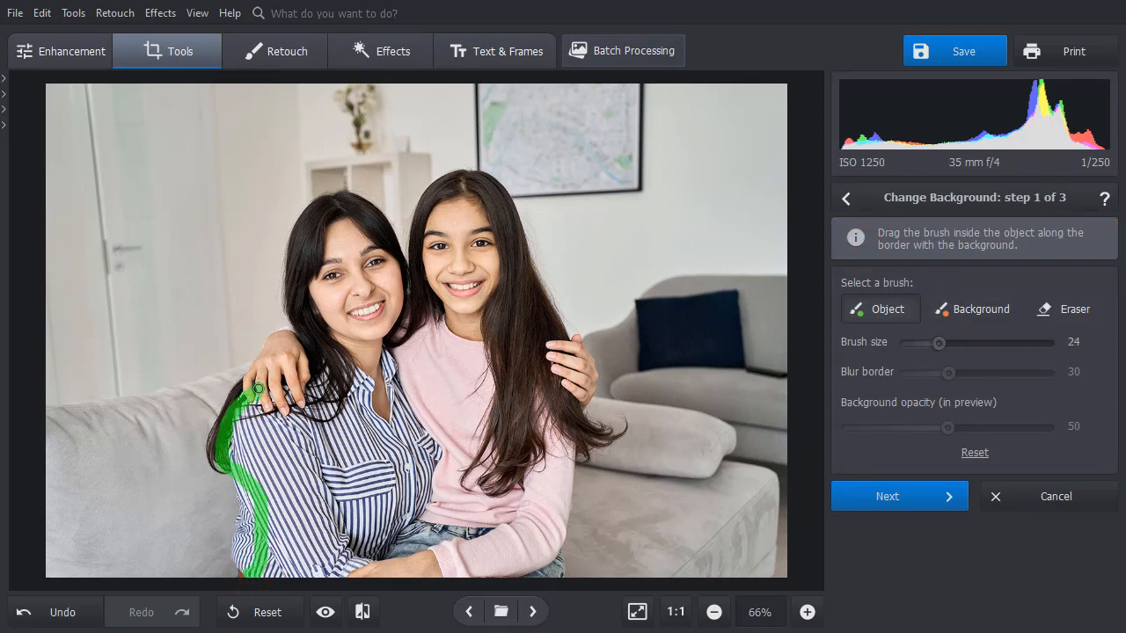
{"action": "left_click_drag", "start_coordinate": [259, 389], "coordinate": [585, 378]}
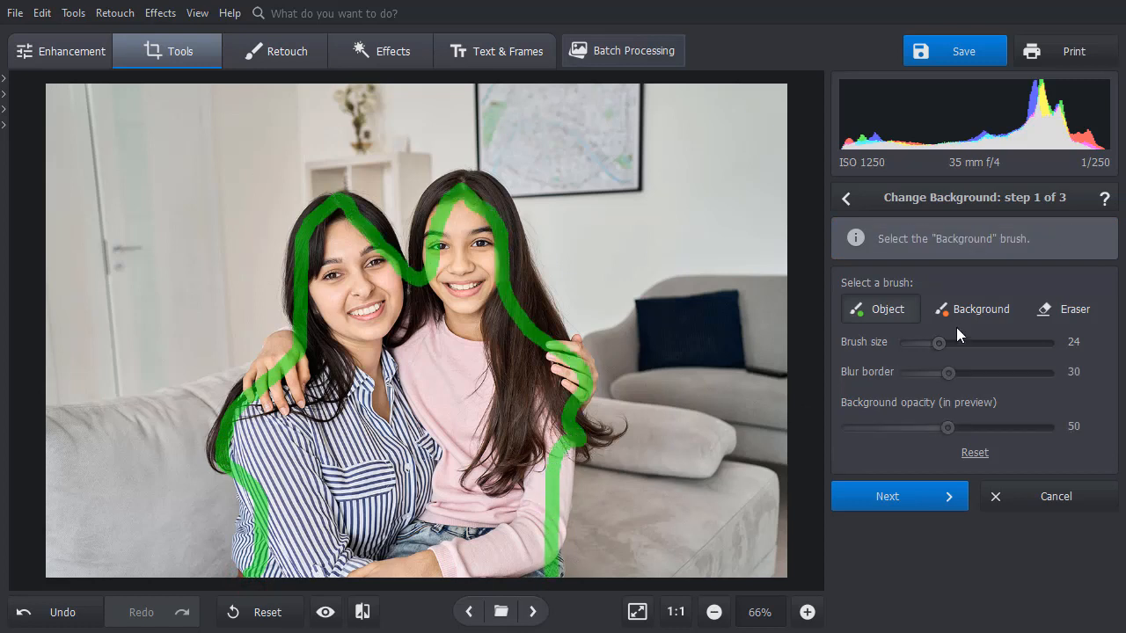
{"action": "left_click", "coordinate": [974, 309]}
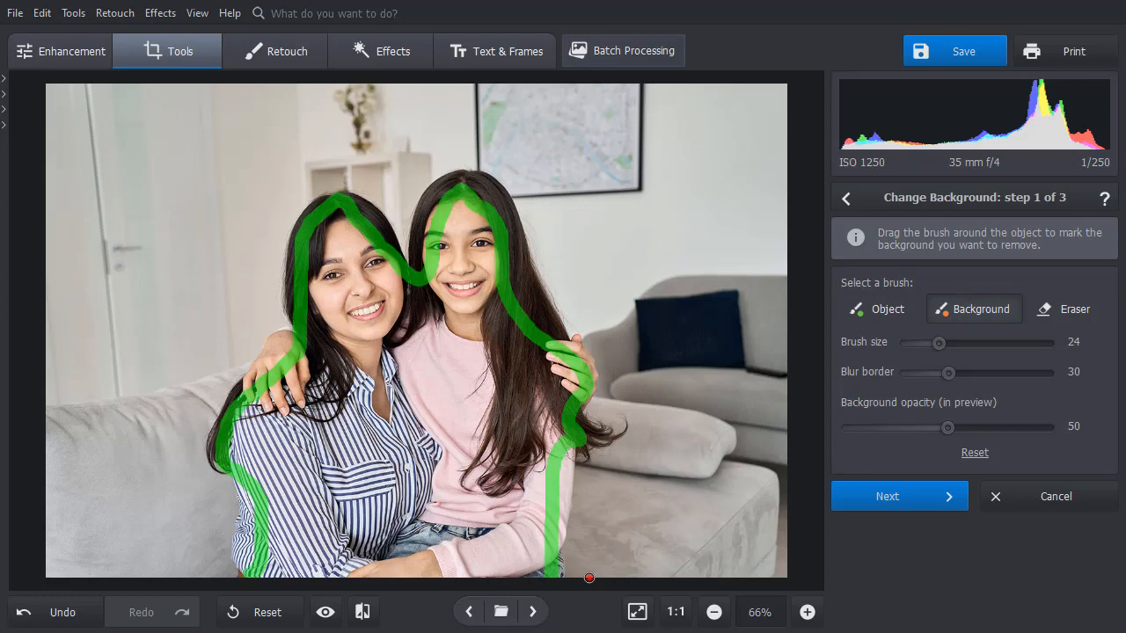
{"action": "left_click_drag", "start_coordinate": [589, 577], "coordinate": [290, 195]}
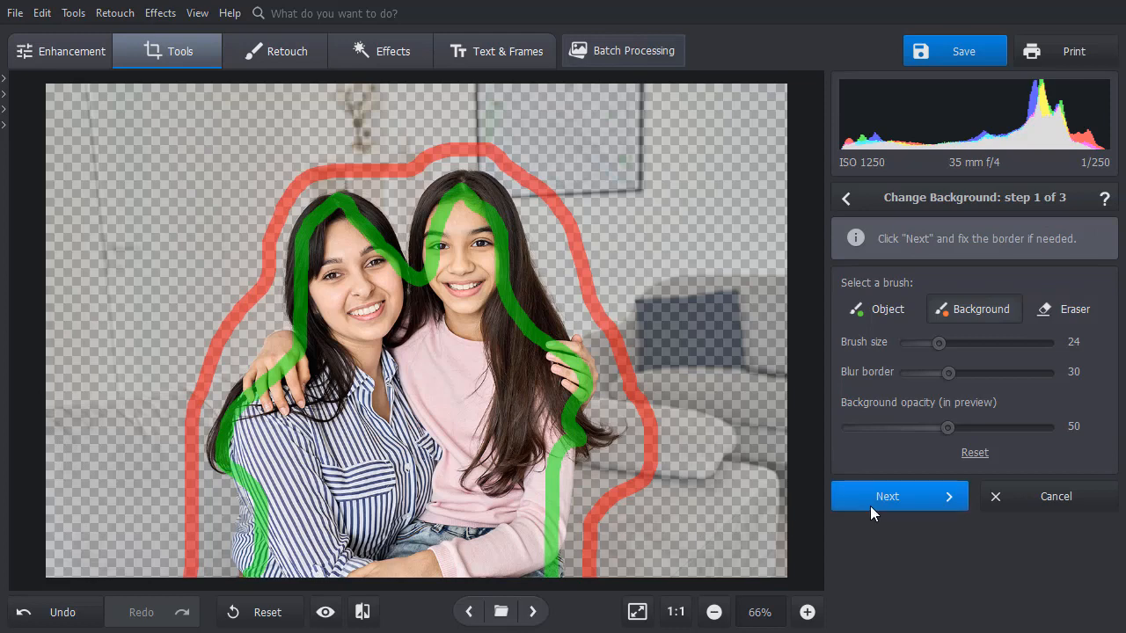
In step 2, set Background opacity to 0 and select a resized Background brush.
{"action": "left_click", "coordinate": [887, 496]}
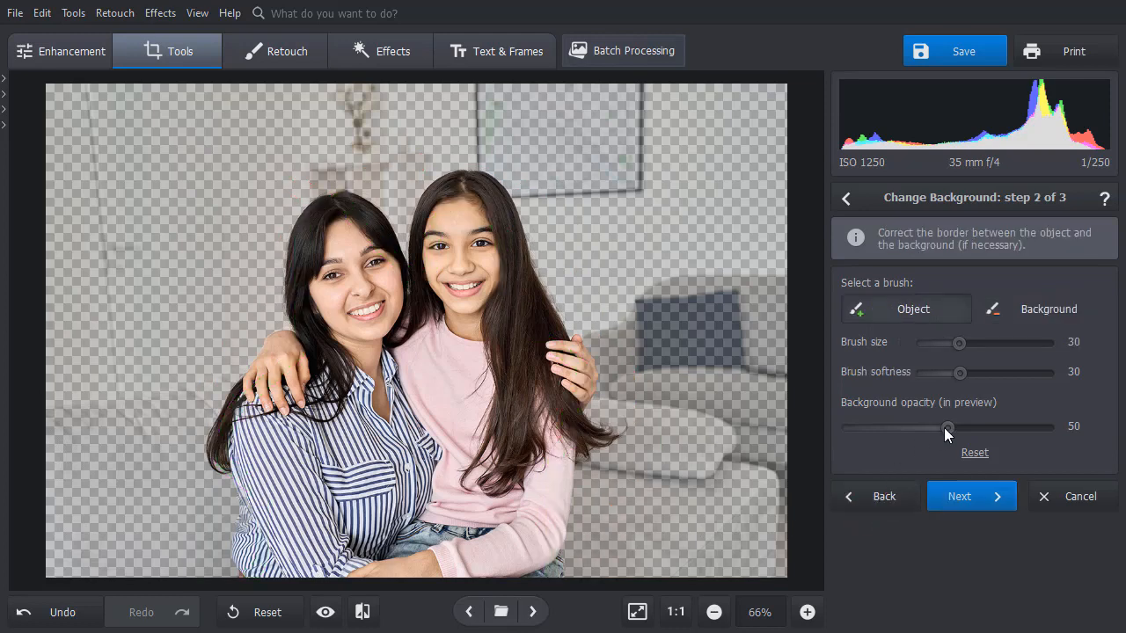
{"action": "left_click_drag", "start_coordinate": [947, 427], "coordinate": [847, 427]}
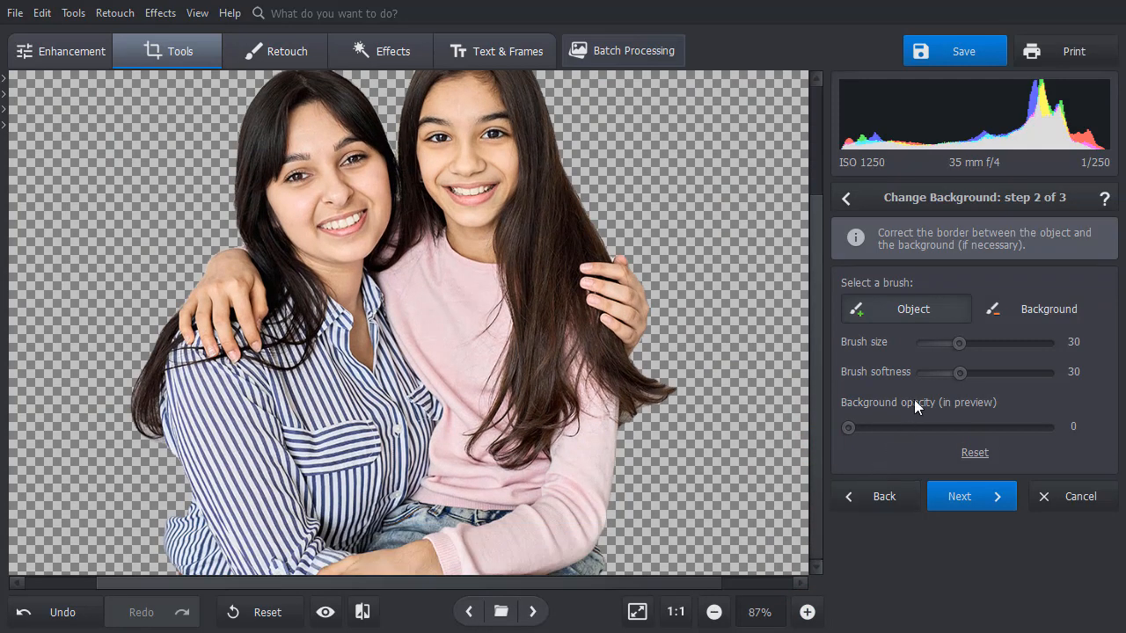
{"action": "left_click_drag", "start_coordinate": [960, 343], "coordinate": [1003, 343]}
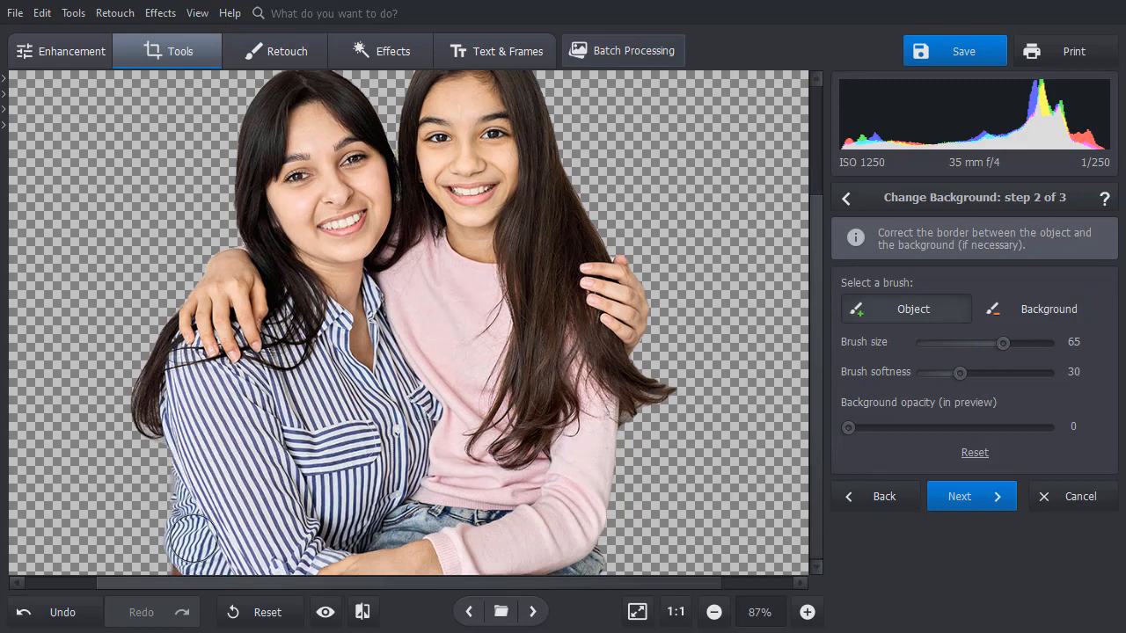
{"action": "left_click", "coordinate": [1042, 309]}
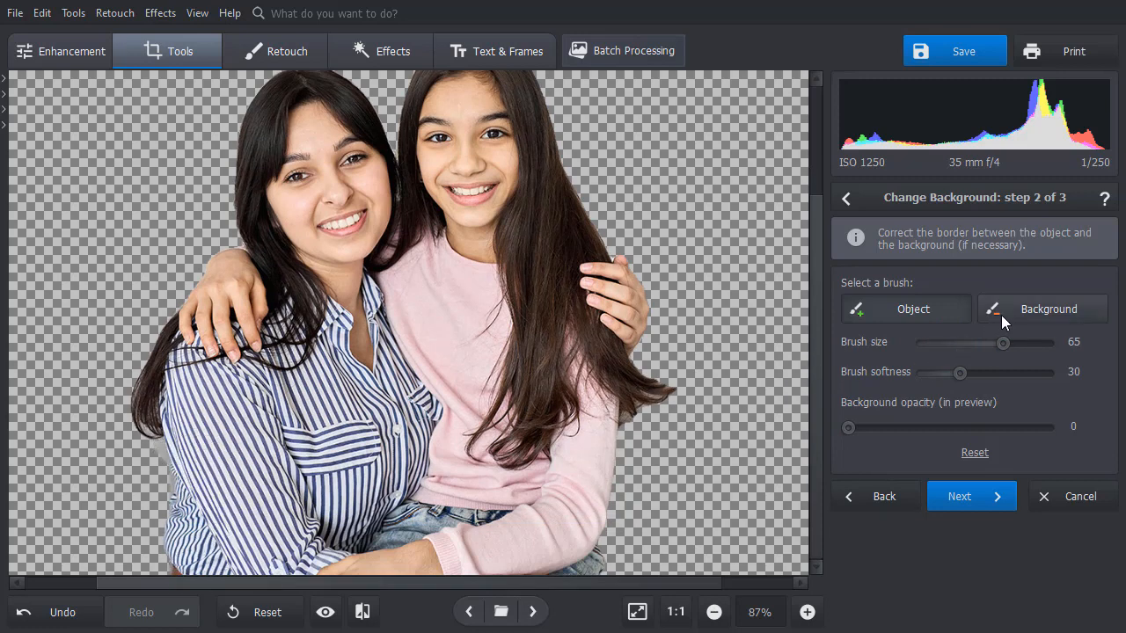
{"action": "left_click_drag", "start_coordinate": [1003, 343], "coordinate": [967, 343]}
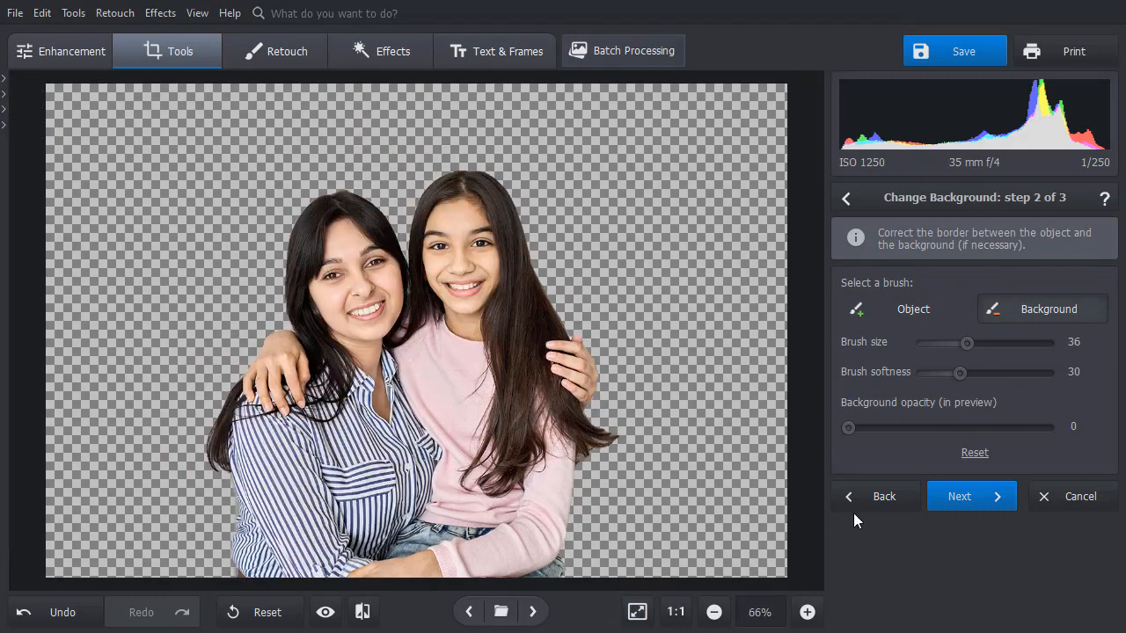
In step 3, set Blur edge to 82 and Extend edge to -5.
{"action": "left_click", "coordinate": [958, 496]}
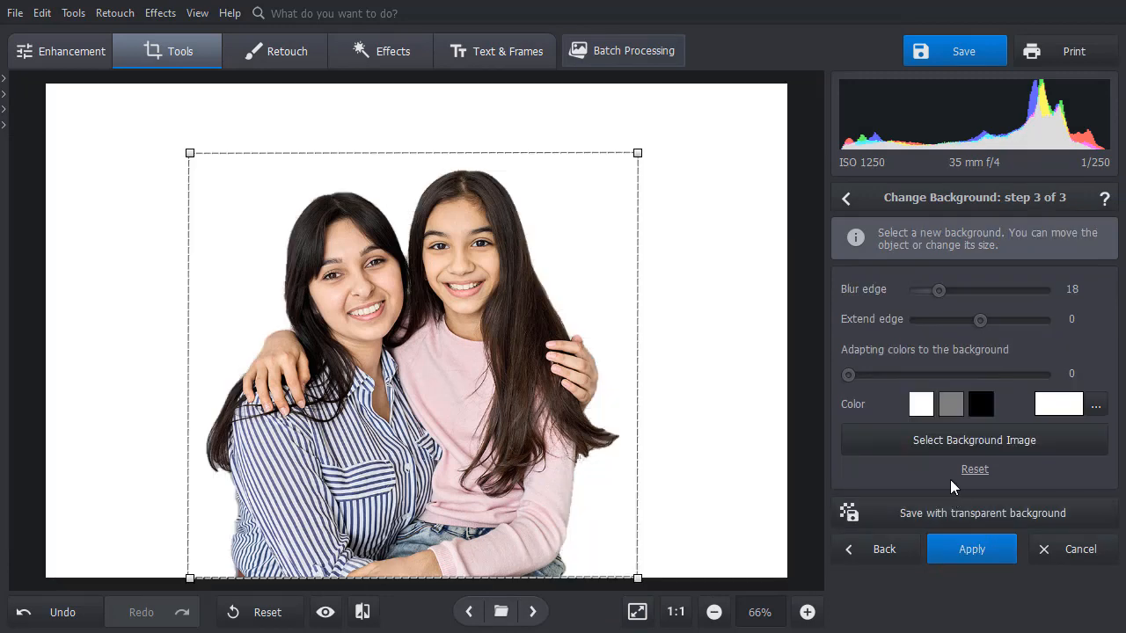
{"action": "left_click_drag", "start_coordinate": [938, 290], "coordinate": [1020, 290]}
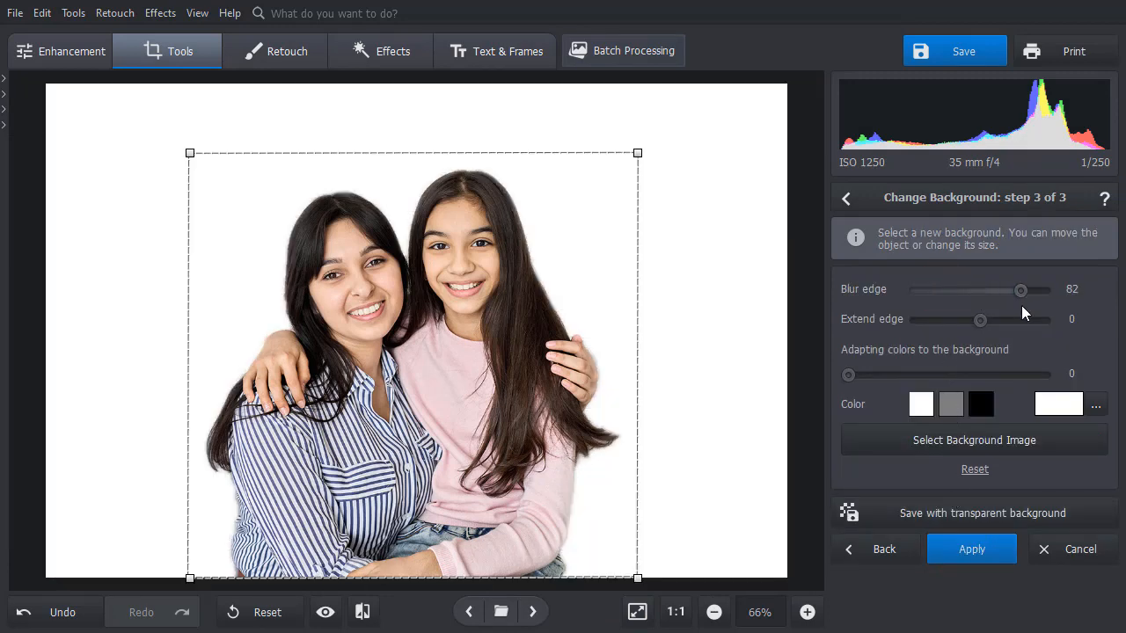
{"action": "left_click_drag", "start_coordinate": [981, 319], "coordinate": [976, 320]}
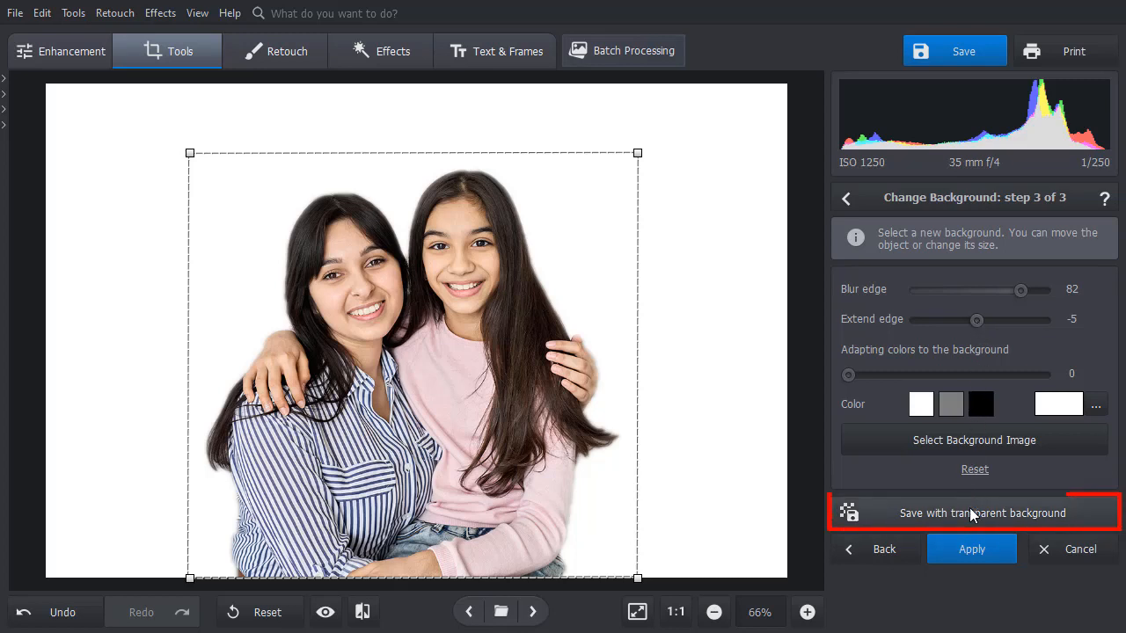
Save the transparent cut-out as PNG file 1_edited in Pictures.
{"action": "left_click", "coordinate": [982, 513]}
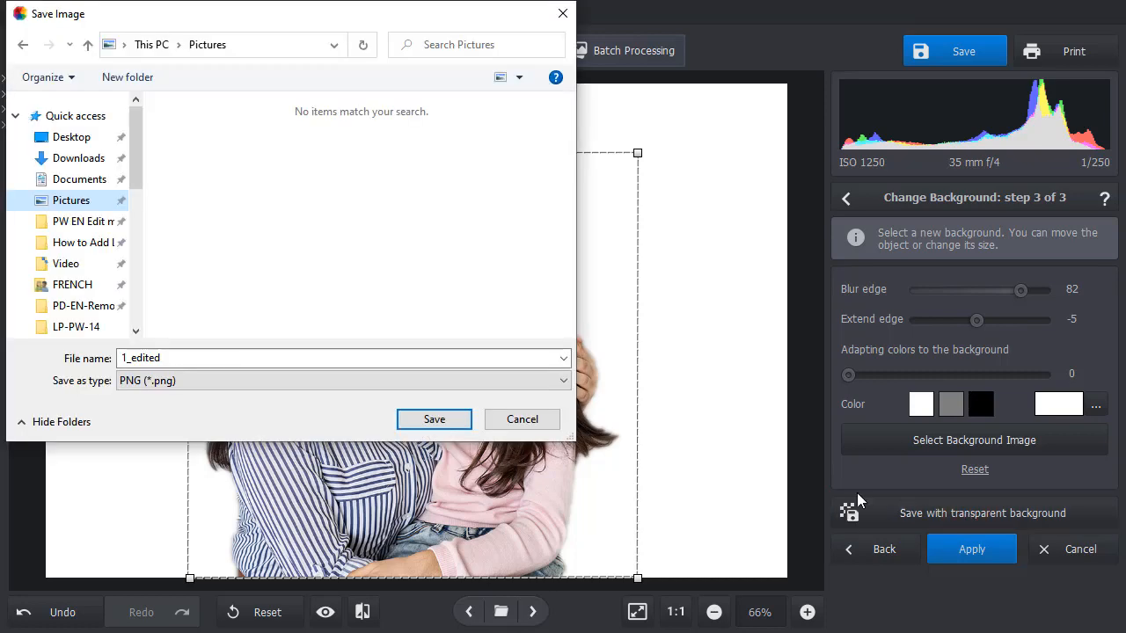
{"action": "left_click", "coordinate": [433, 419]}
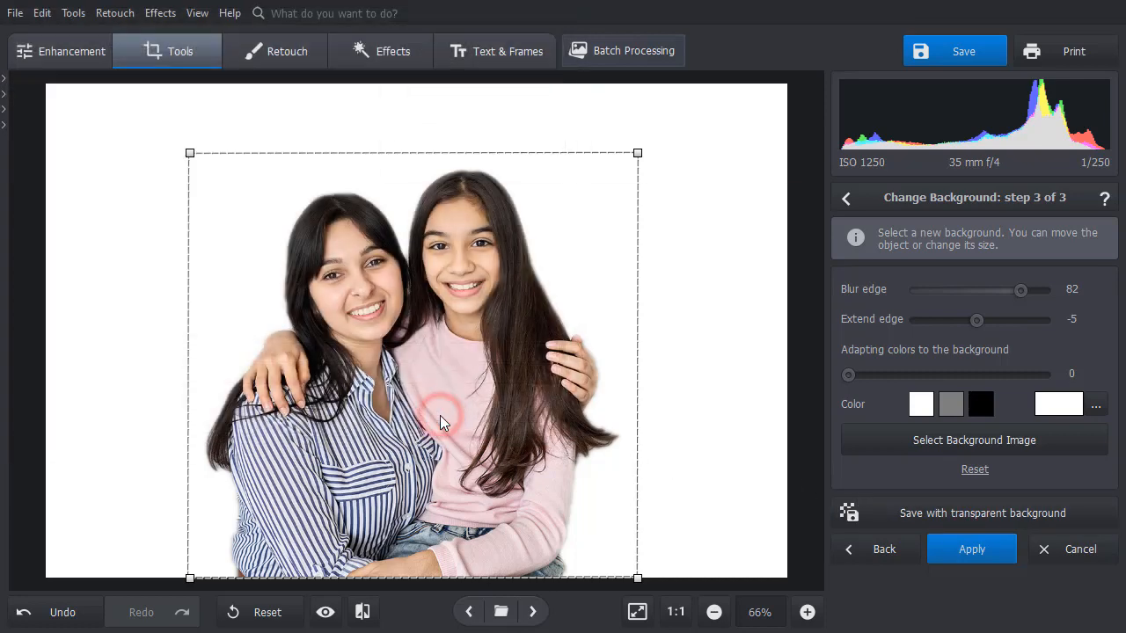
{"action": "left_click", "coordinate": [962, 51]}
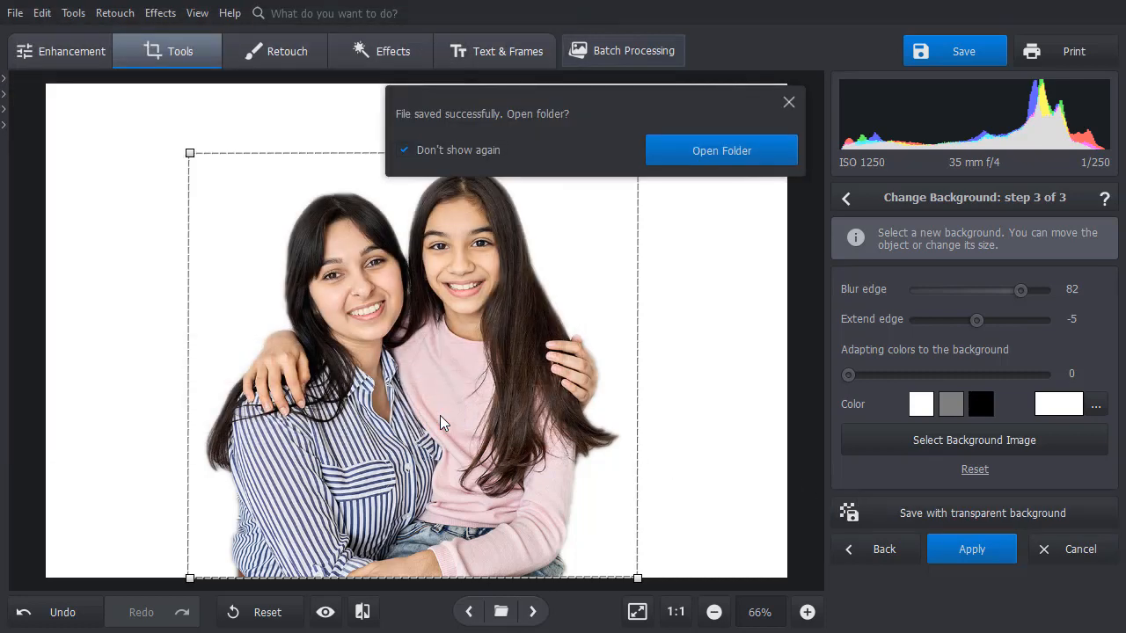